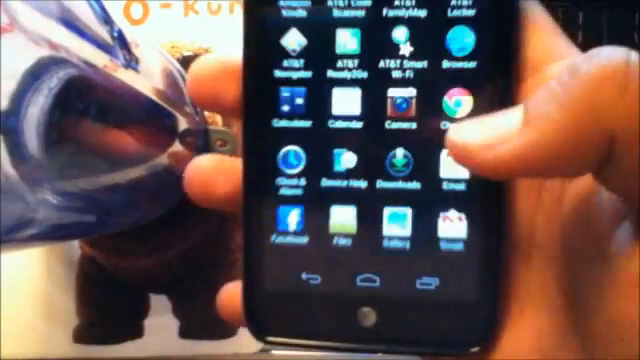
Confirm replacing the already installed Safestrap app with the opened APK
scroll(left, 3)
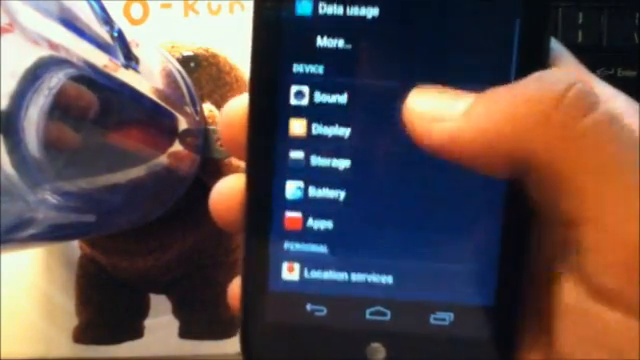
scroll(down, 3)
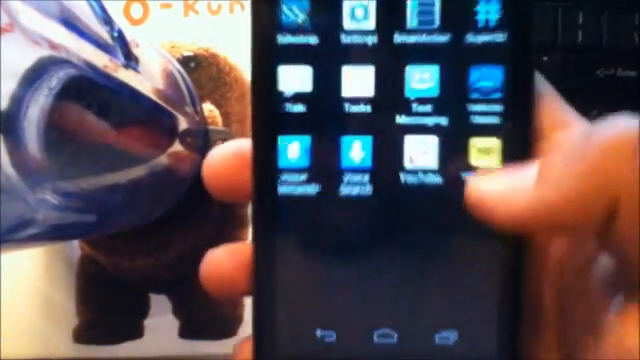
scroll(left, 3)
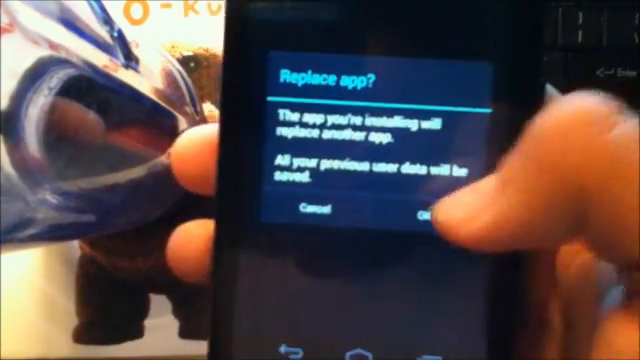
click(440, 213)
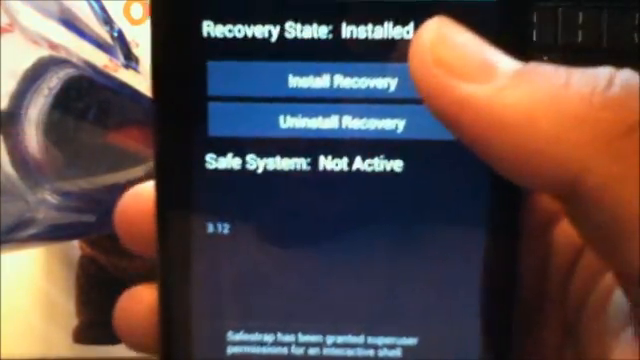
Install the Safestrap recovery, then choose Power off from the power menu
click(345, 82)
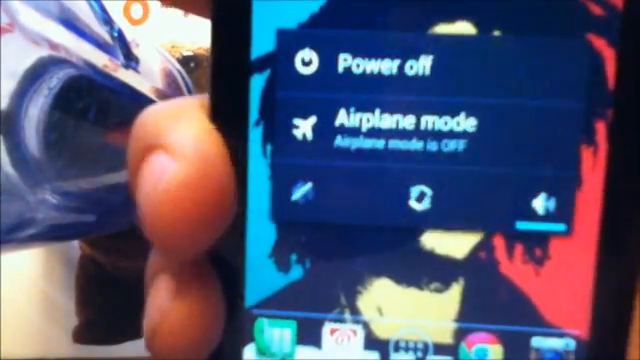
click(380, 64)
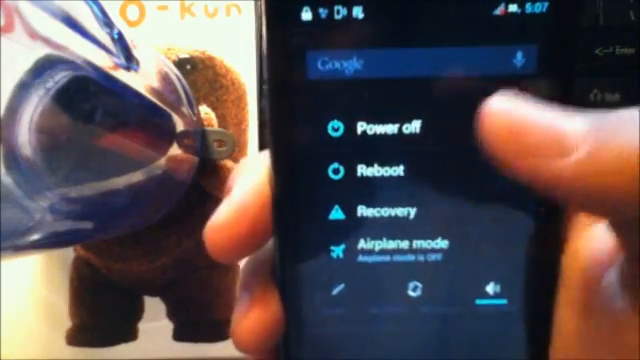
Restart the phone into Safestrap Recovery from the power menu
click(390, 128)
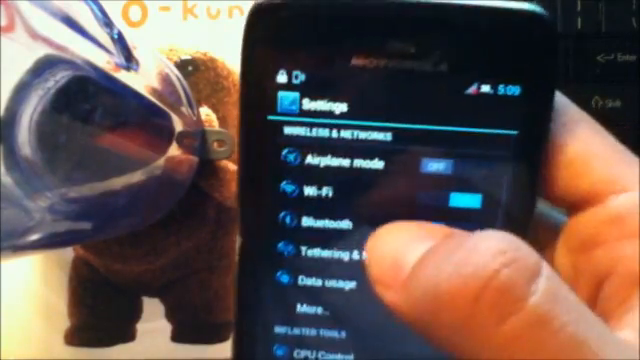
Open the Wi-Fi page in Android Settings
click(316, 198)
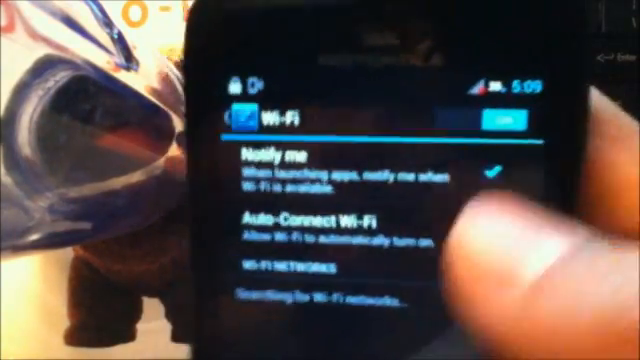